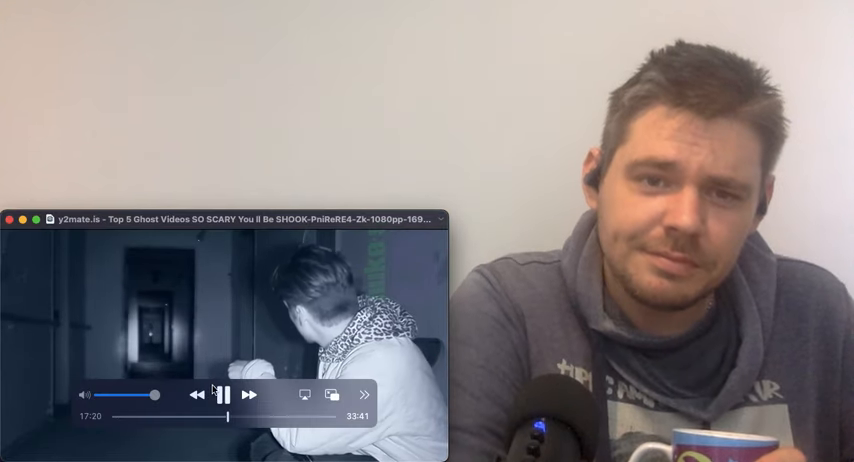
Pause the ghost compilation clip around 17:31 of 33:41 for commentary
{"action": "left_click", "coordinate": [224, 396]}
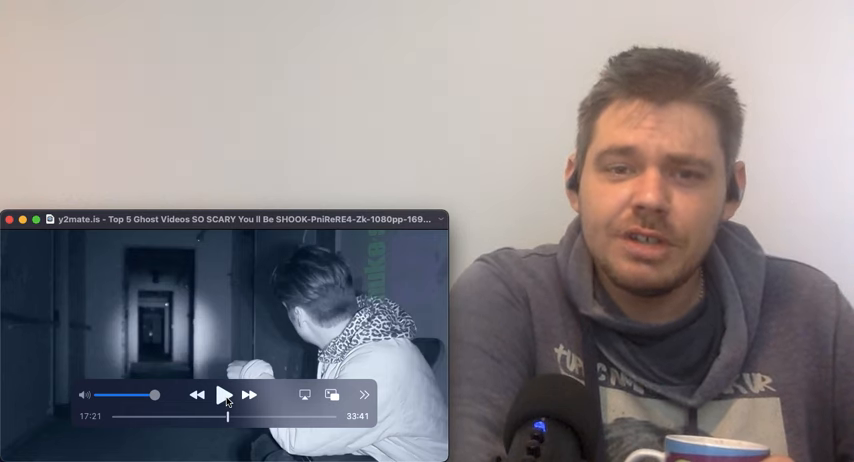
{"action": "left_click", "coordinate": [224, 396]}
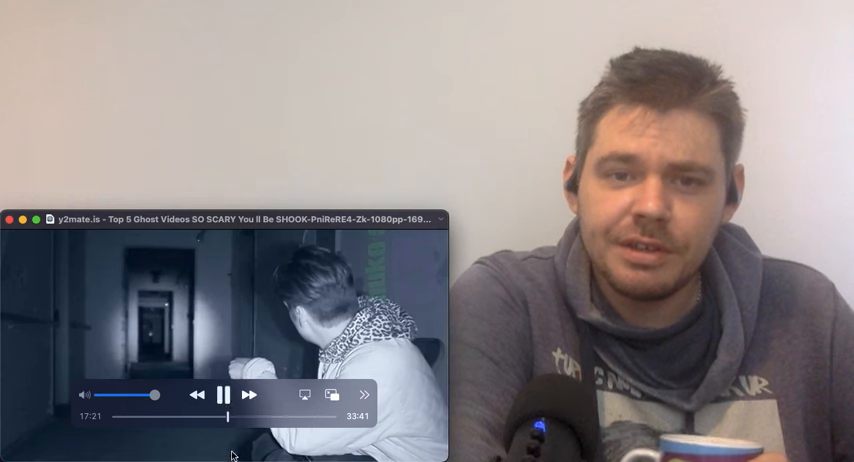